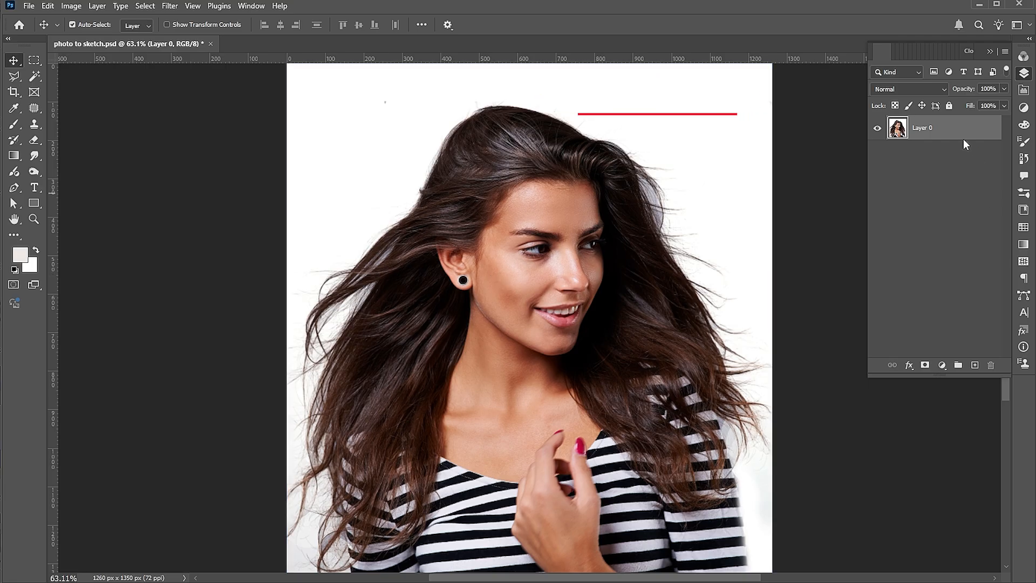
Step: Duplicate Layer 0 with Ctrl+J and convert the copy to a smart object
key(ctrl+j)
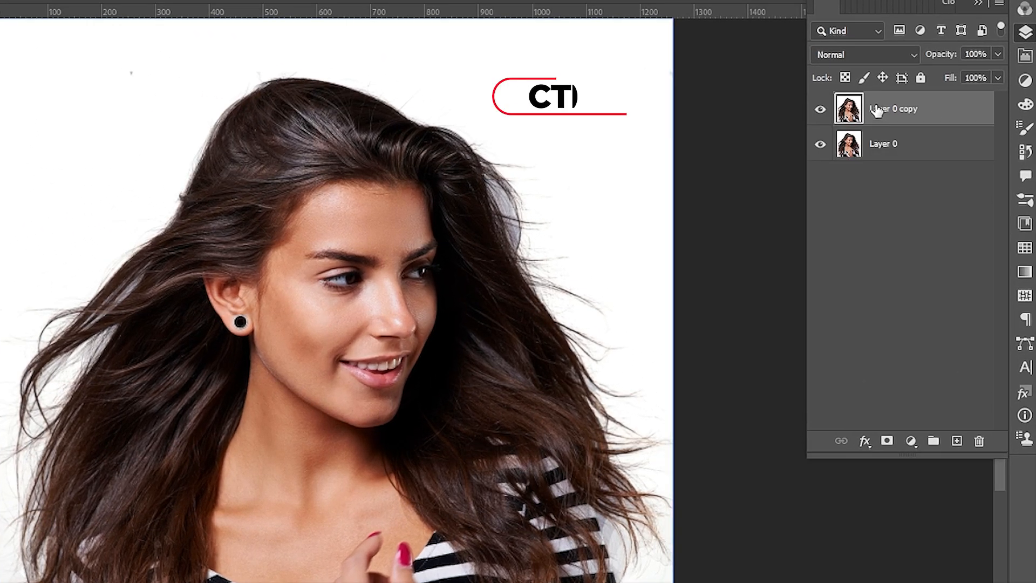
right_click(893, 108)
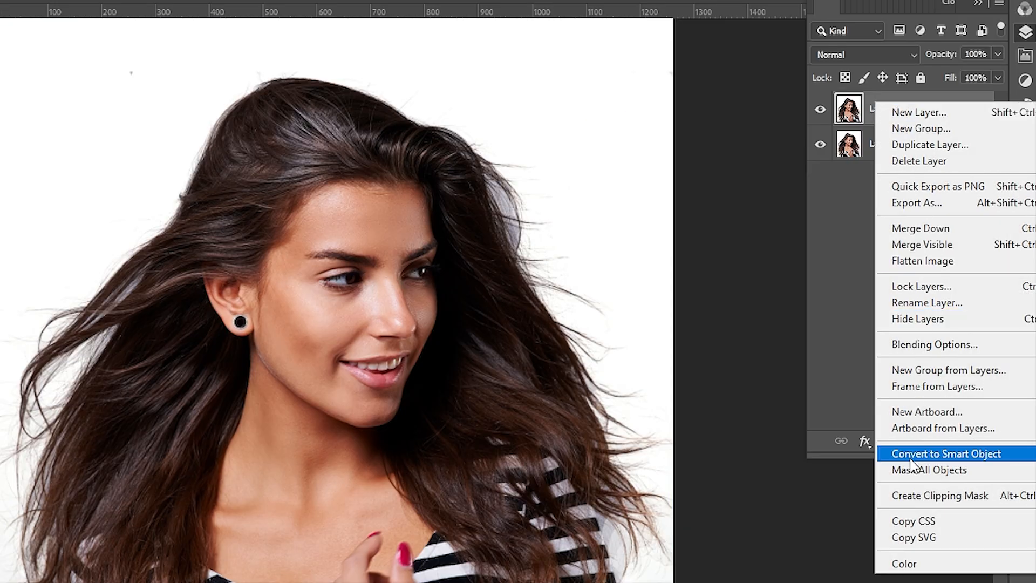
click(945, 453)
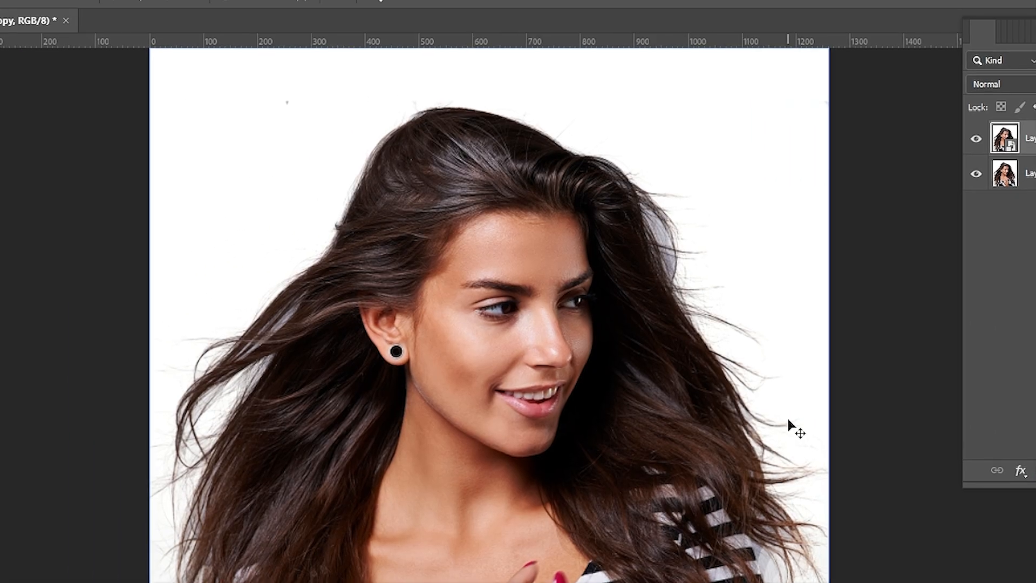
Step: Apply the Oil Paint filter with default brush and lighting settings to the copy
click(238, 14)
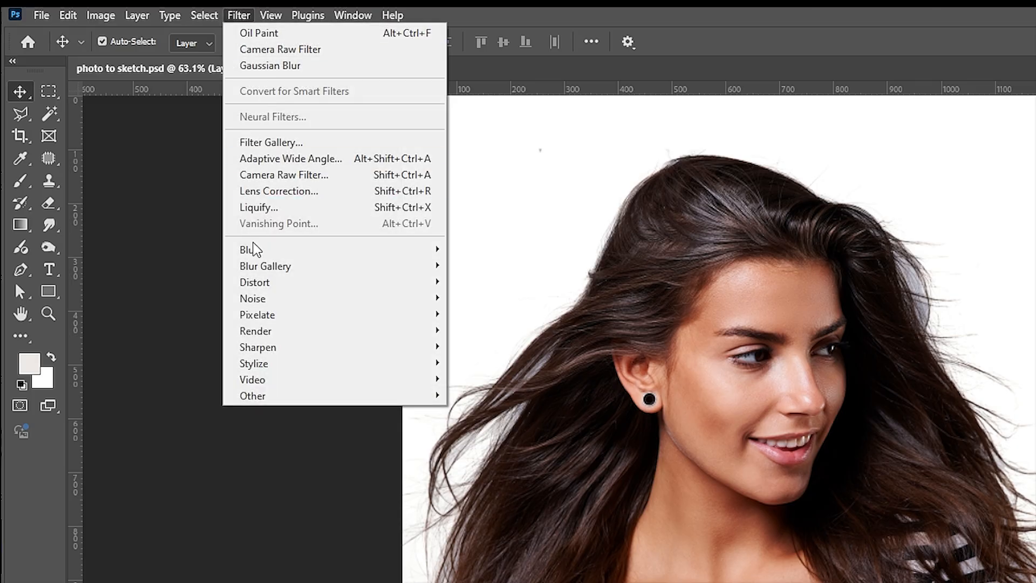
mouse_move(254, 362)
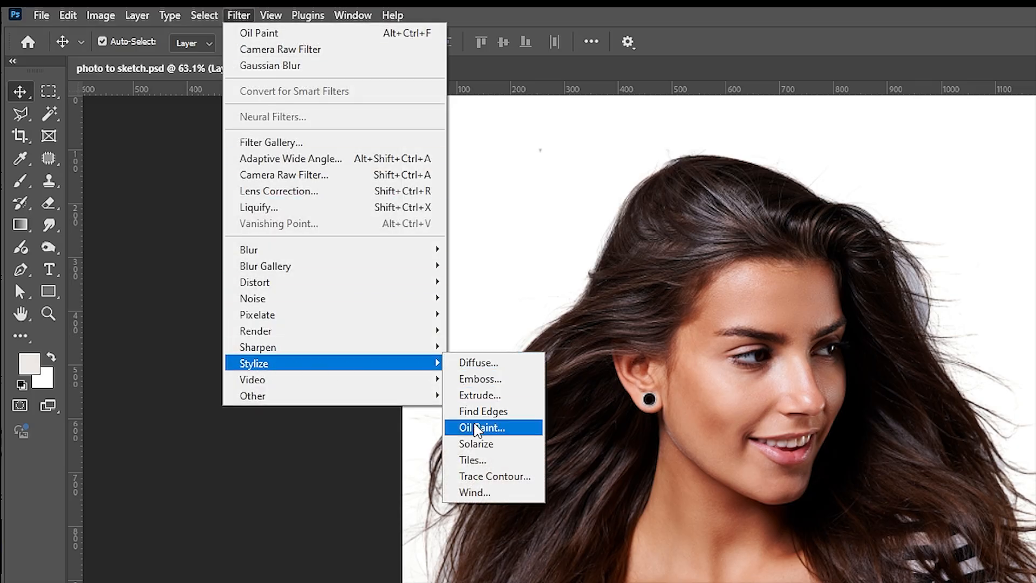
click(480, 427)
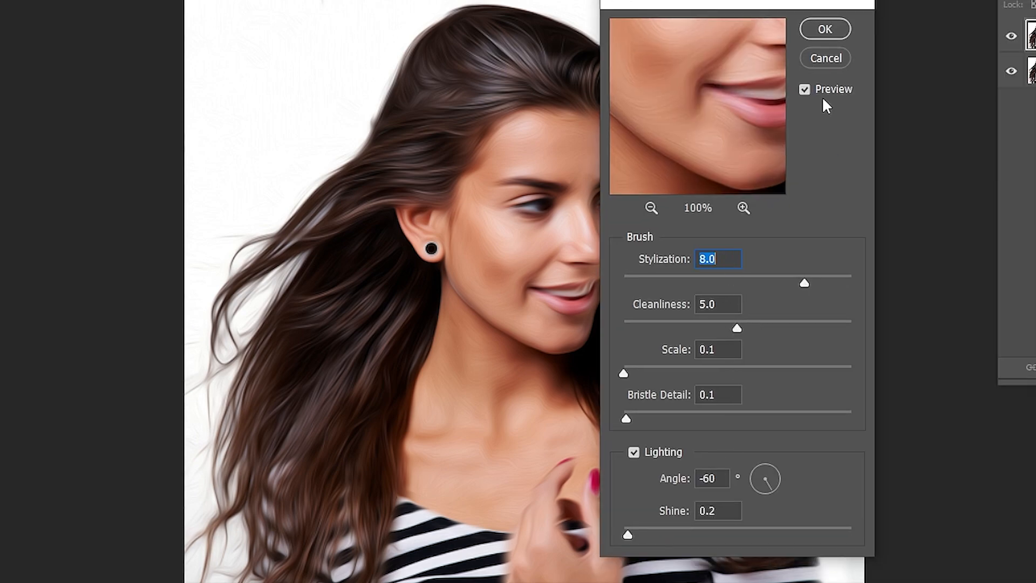
click(823, 28)
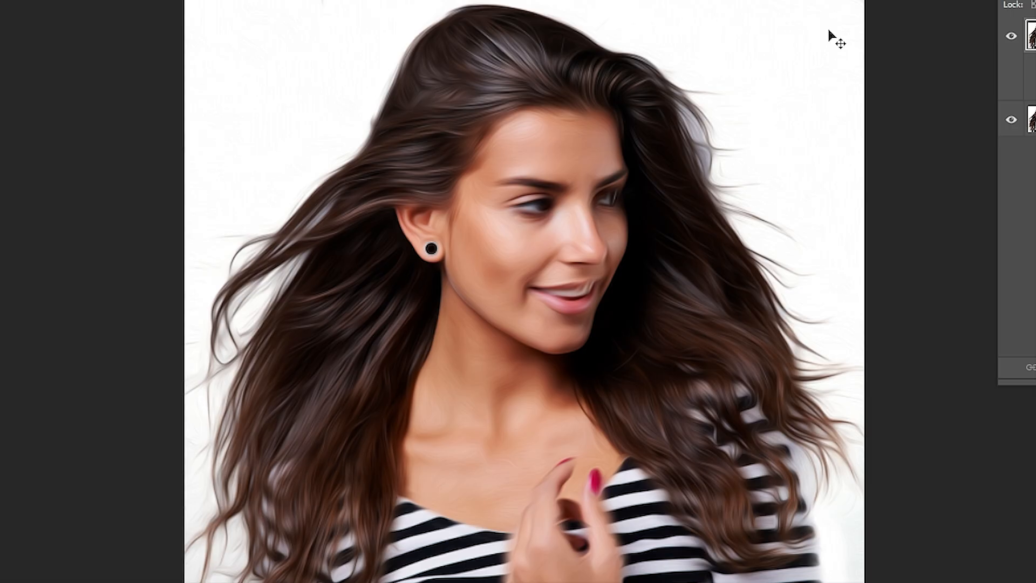
Step: Apply Shadows/Highlights with Shadows Amount 100 and Highlights Amount 10
click(99, 15)
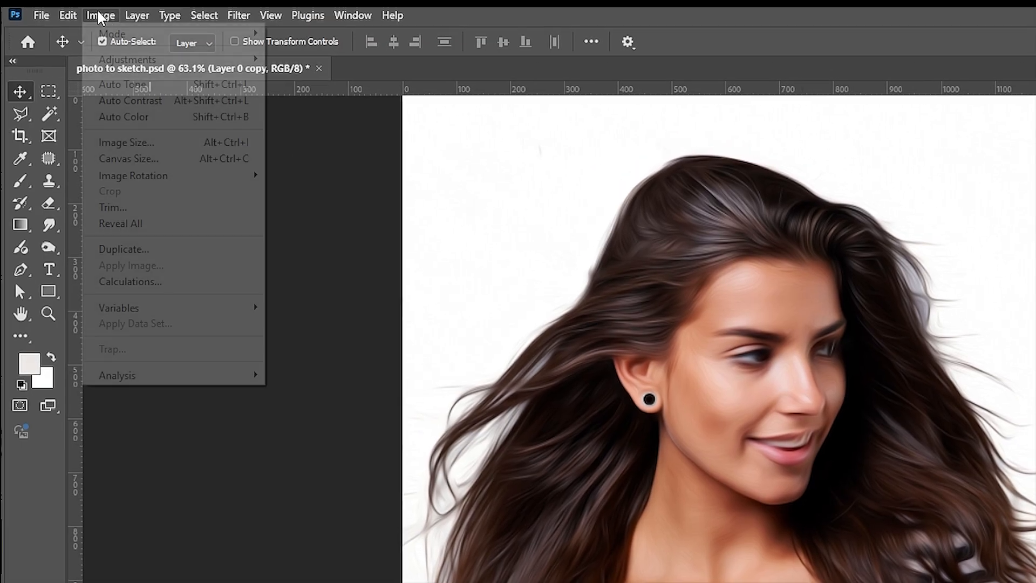
mouse_move(128, 58)
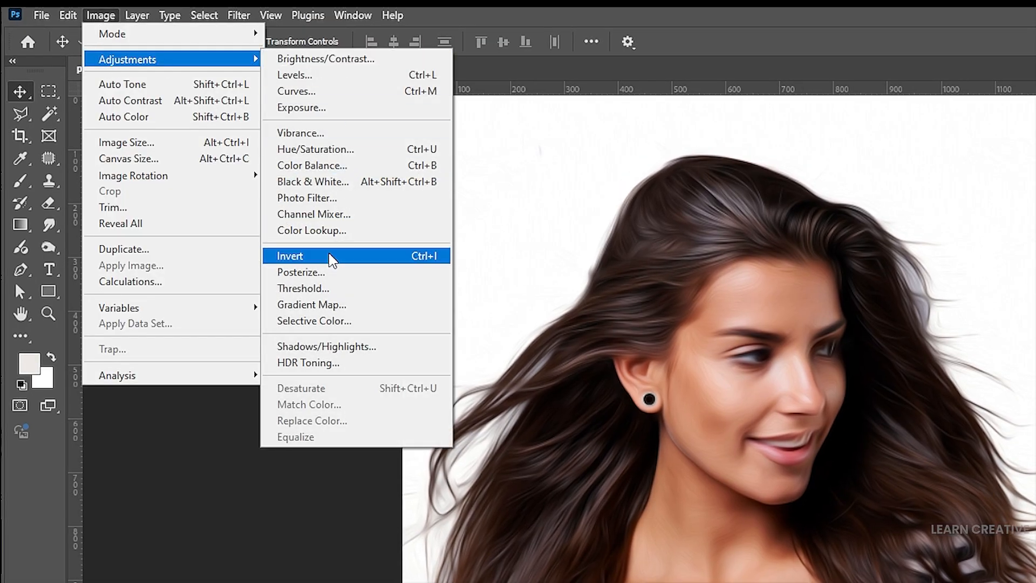
mouse_move(325, 346)
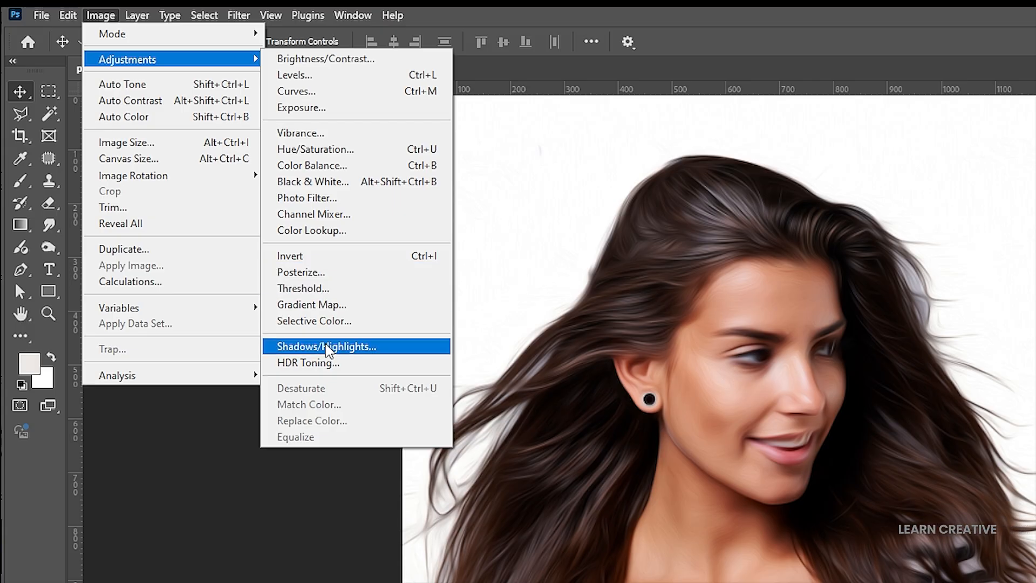
click(326, 347)
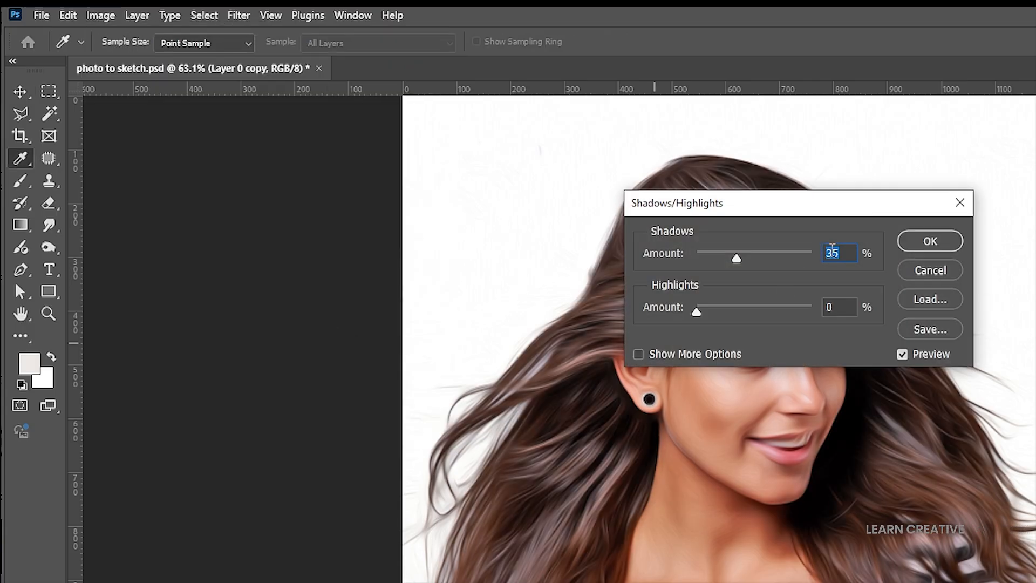
text(10)
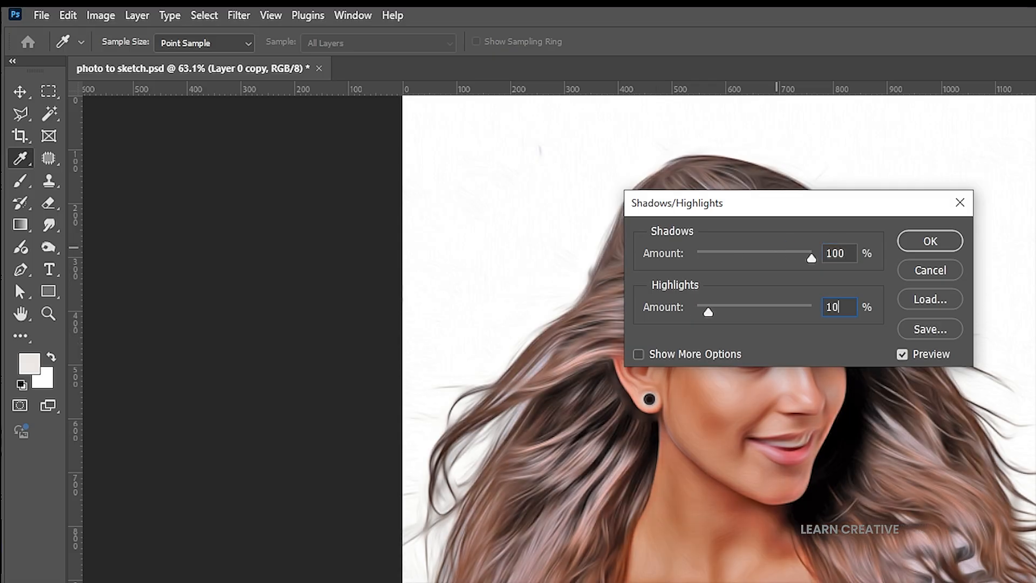
click(929, 240)
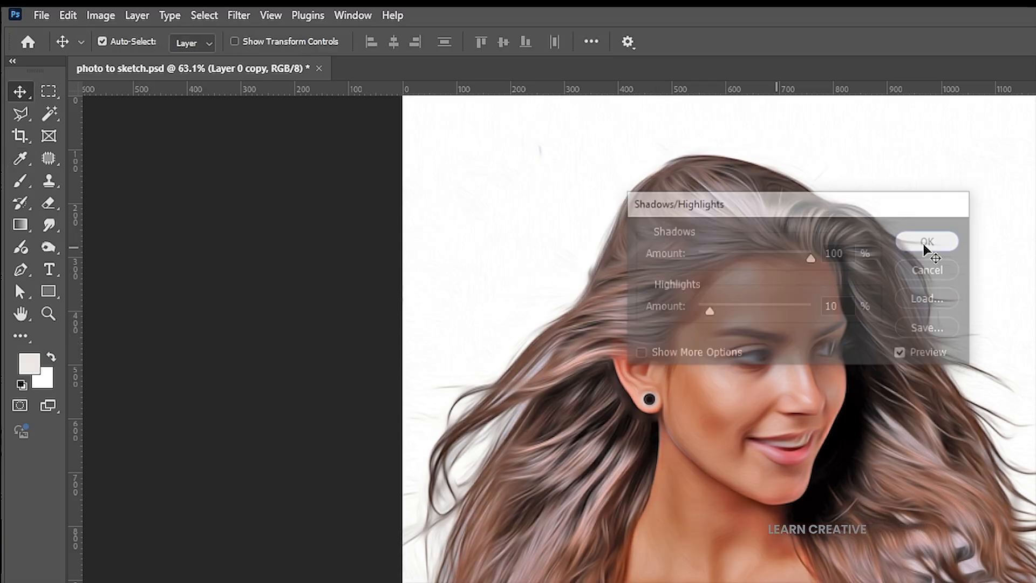
click(927, 241)
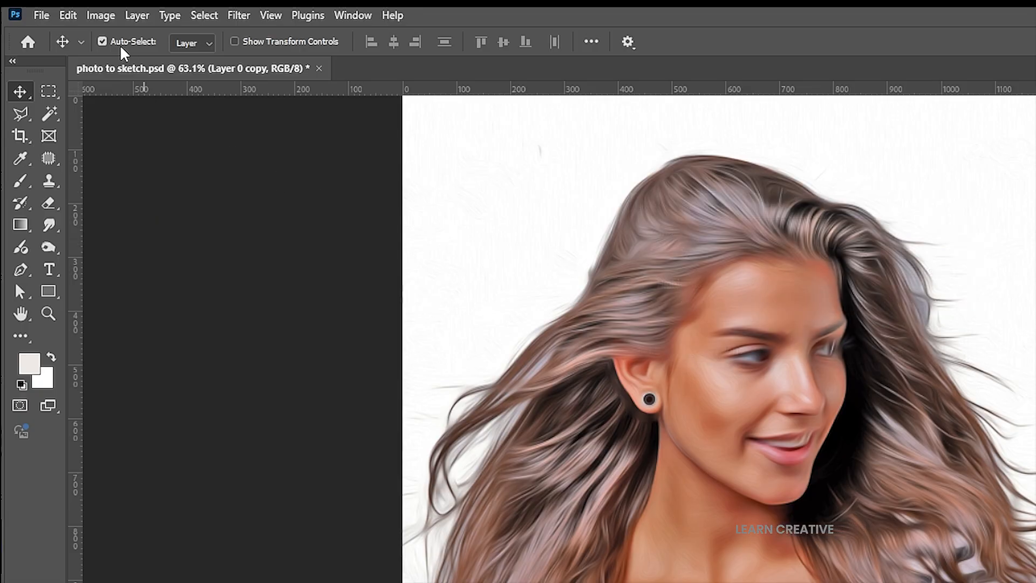
Step: Apply a Threshold adjustment, trying levels and settling on 113 for the black-and-white sketch
click(100, 14)
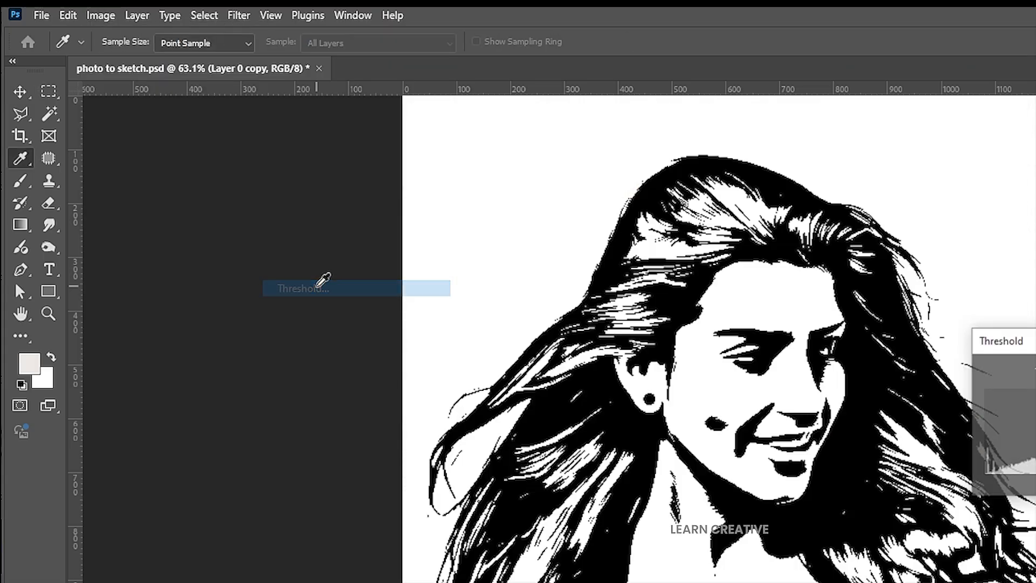
click(302, 287)
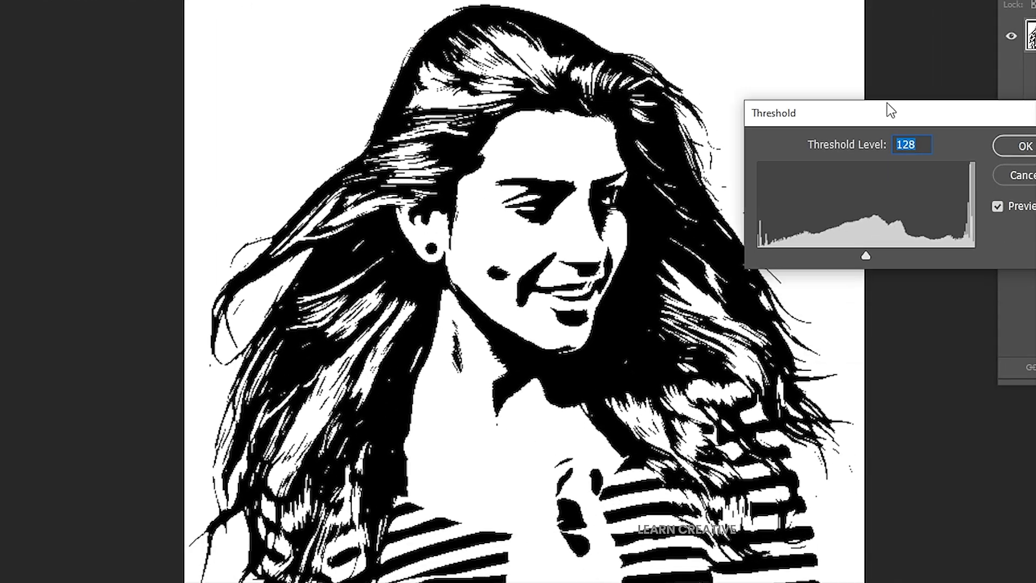
drag(865, 255, 853, 254)
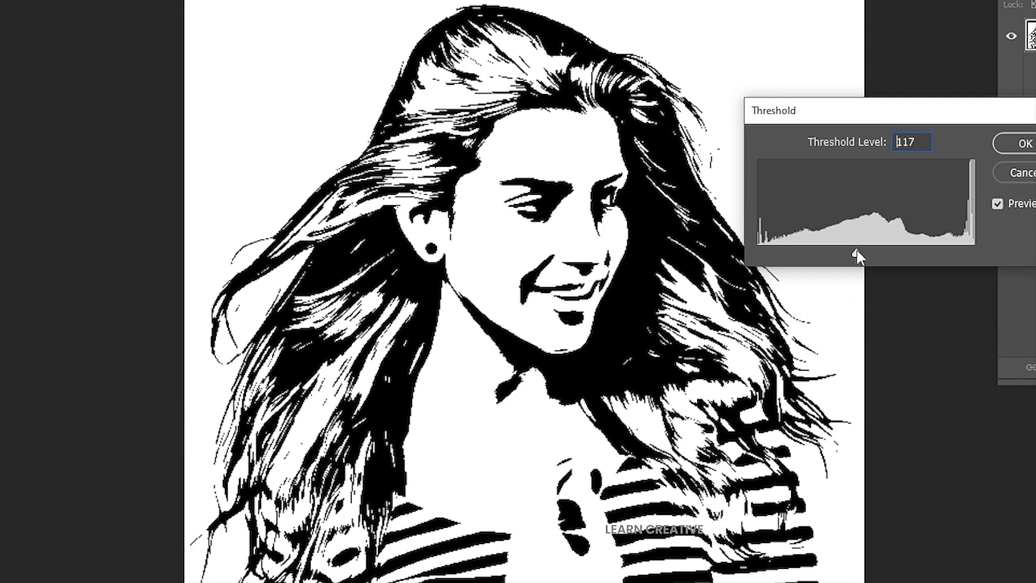
drag(866, 254, 846, 255)
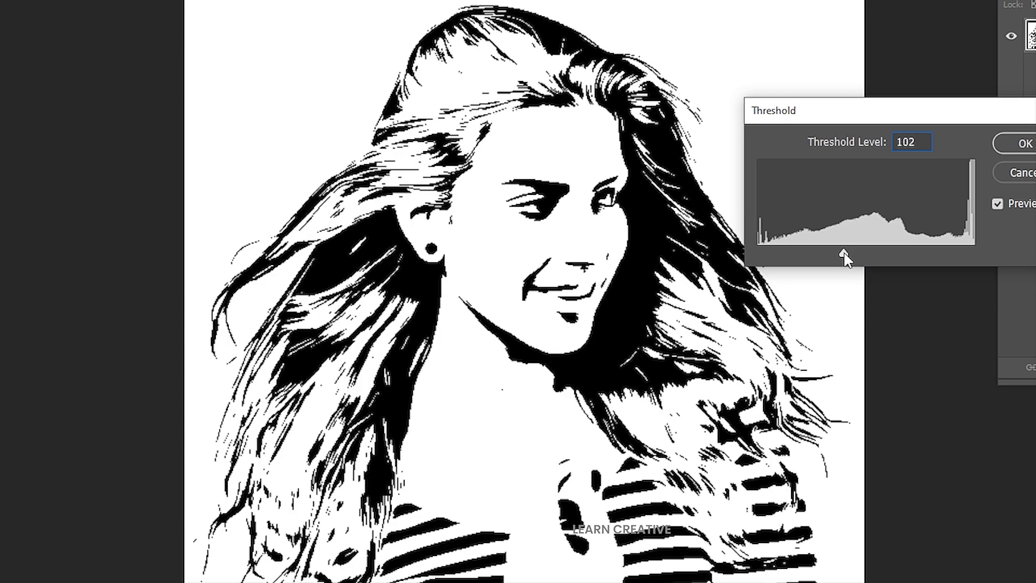
drag(849, 257, 887, 256)
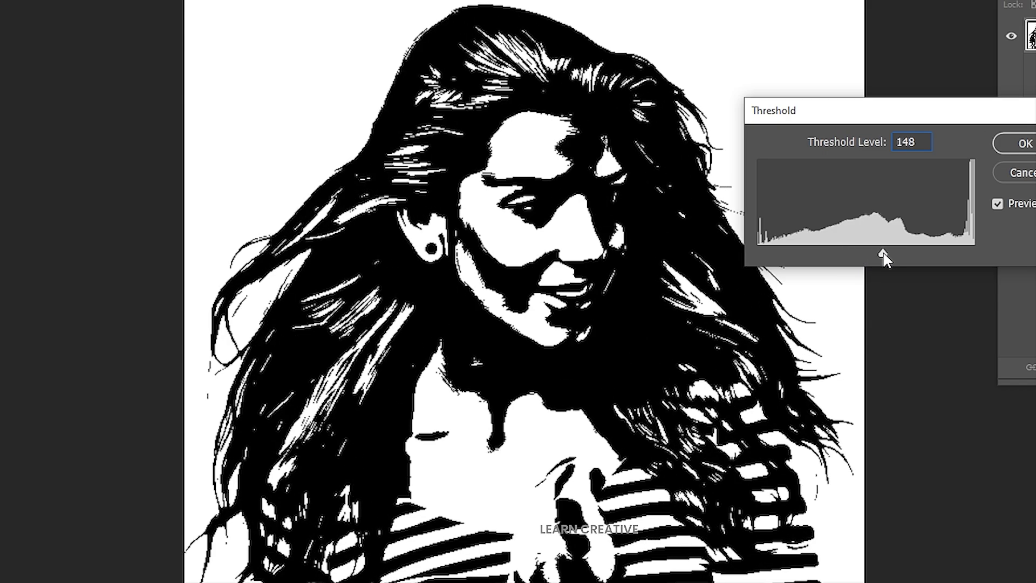
drag(884, 254, 852, 255)
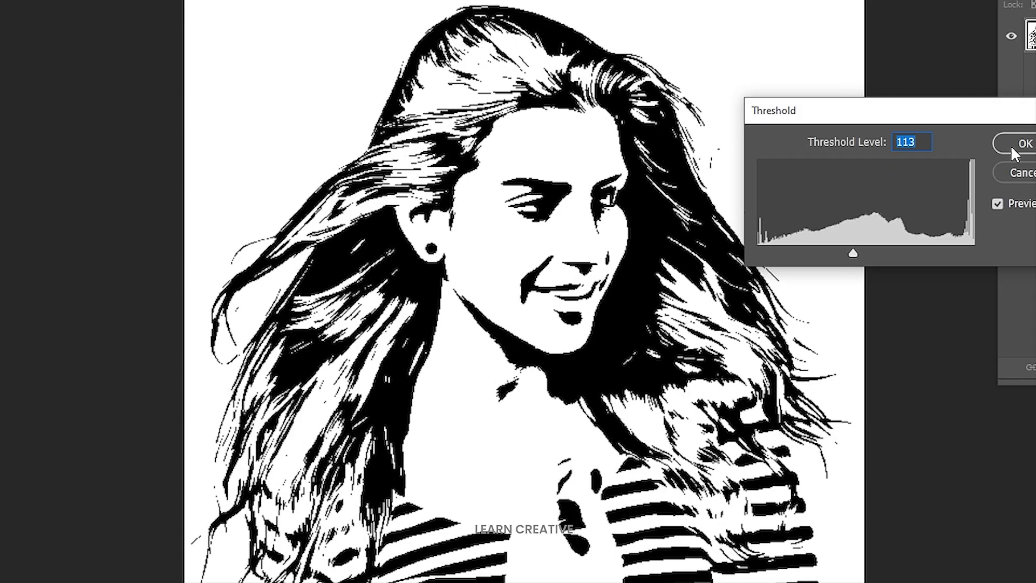
click(1024, 143)
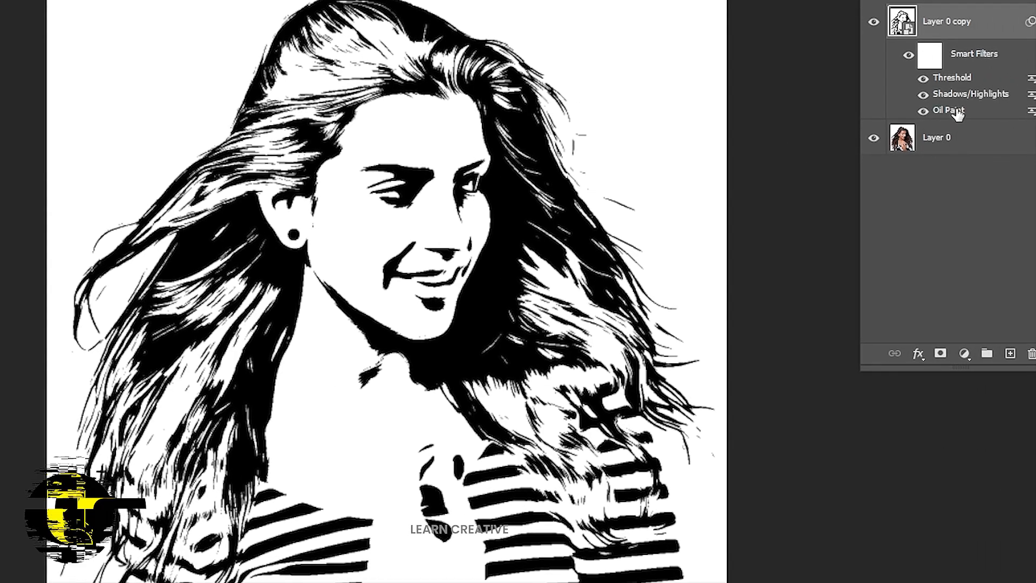
Step: Reduce the Oil Paint smart filter's Stylization to 7.3, keeping Shadows/Highlights unchanged
double_click(948, 110)
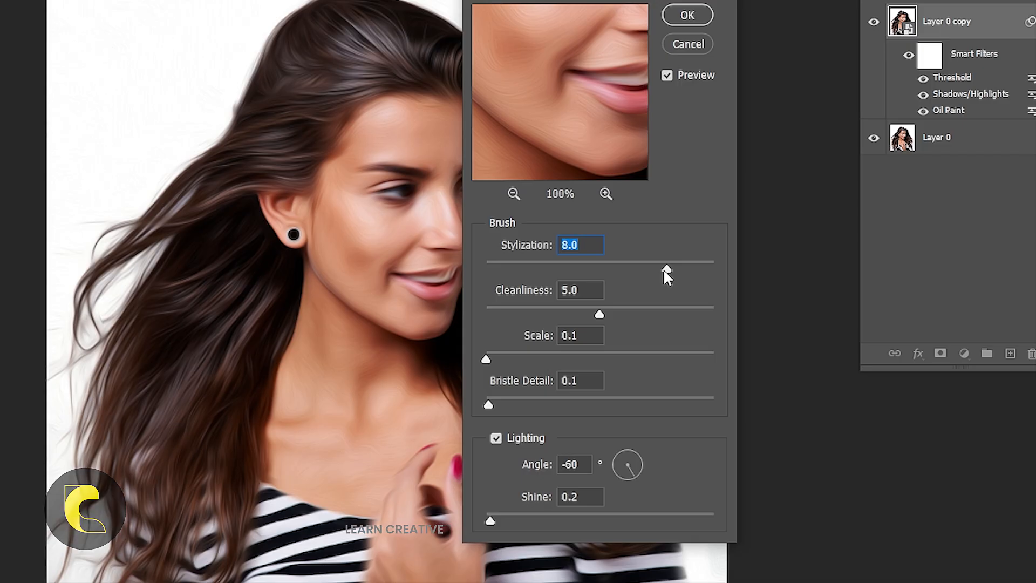
drag(666, 270, 653, 271)
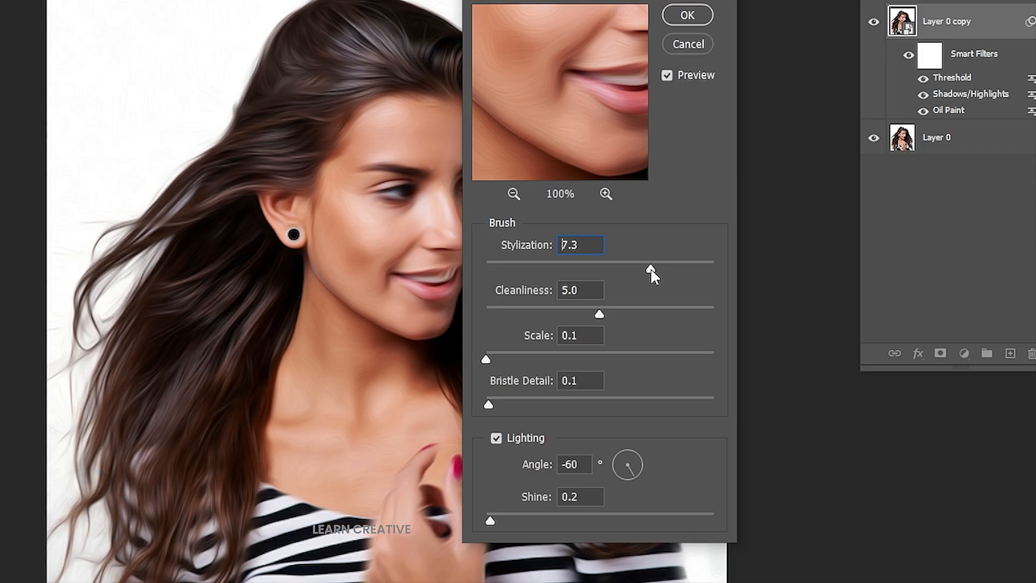
click(687, 14)
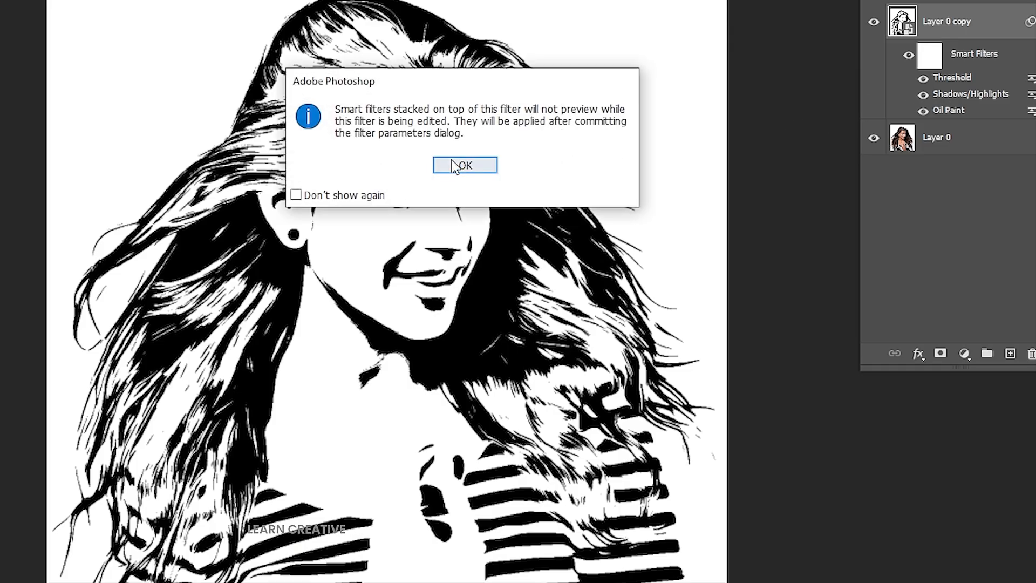
click(464, 164)
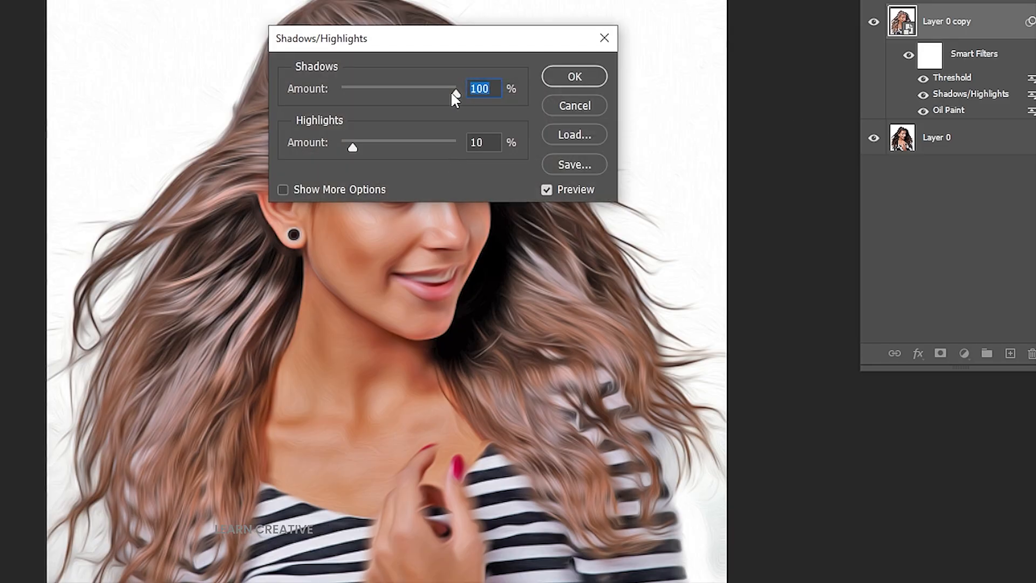
click(573, 75)
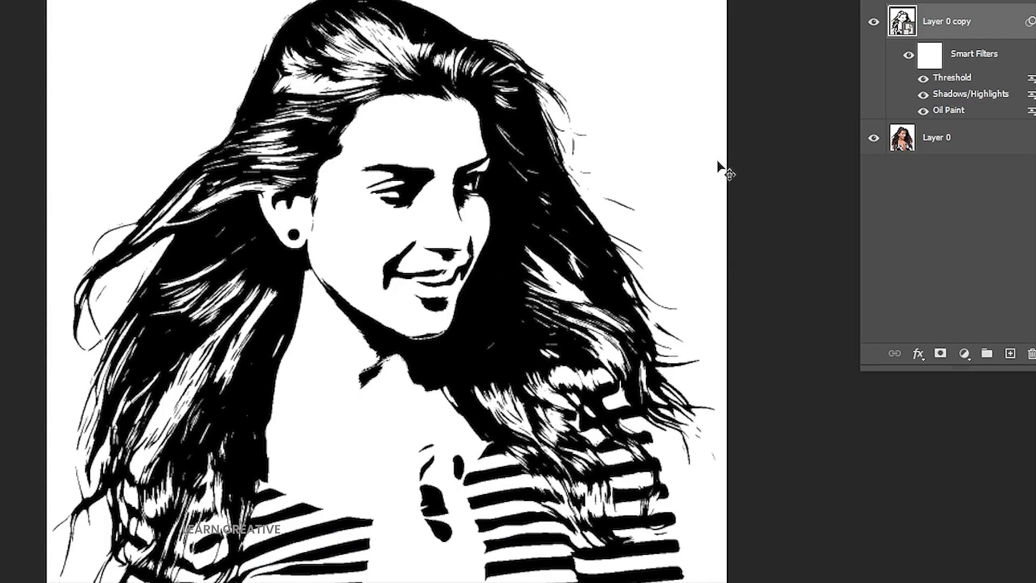